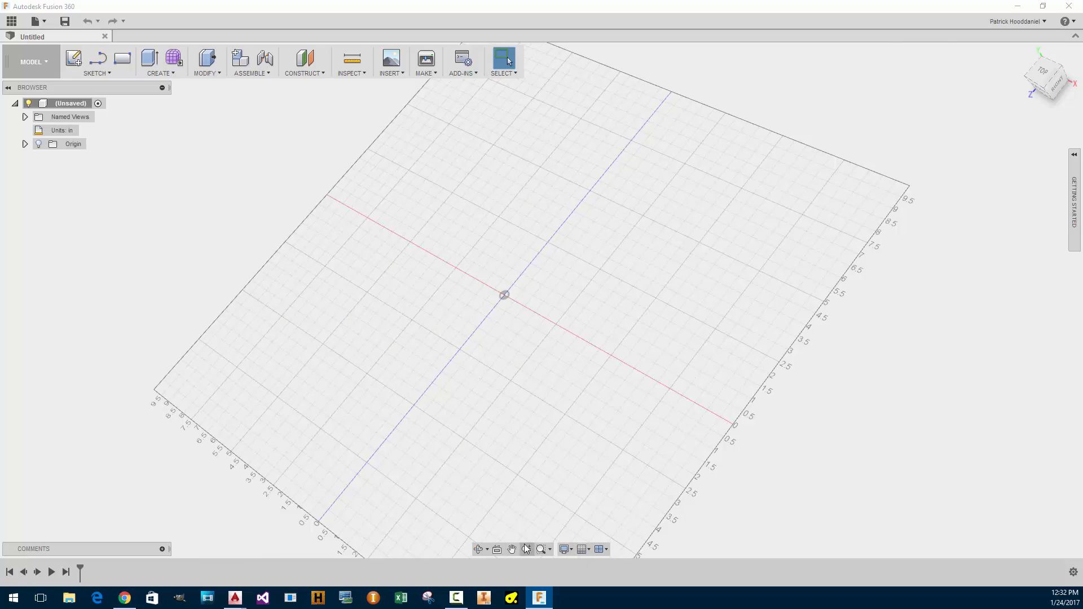
- Orbit the view, try orthographic camera projection, then return to perspective
{"action": "left_click_drag", "start_coordinate": [504, 295], "coordinate": [423, 444]}
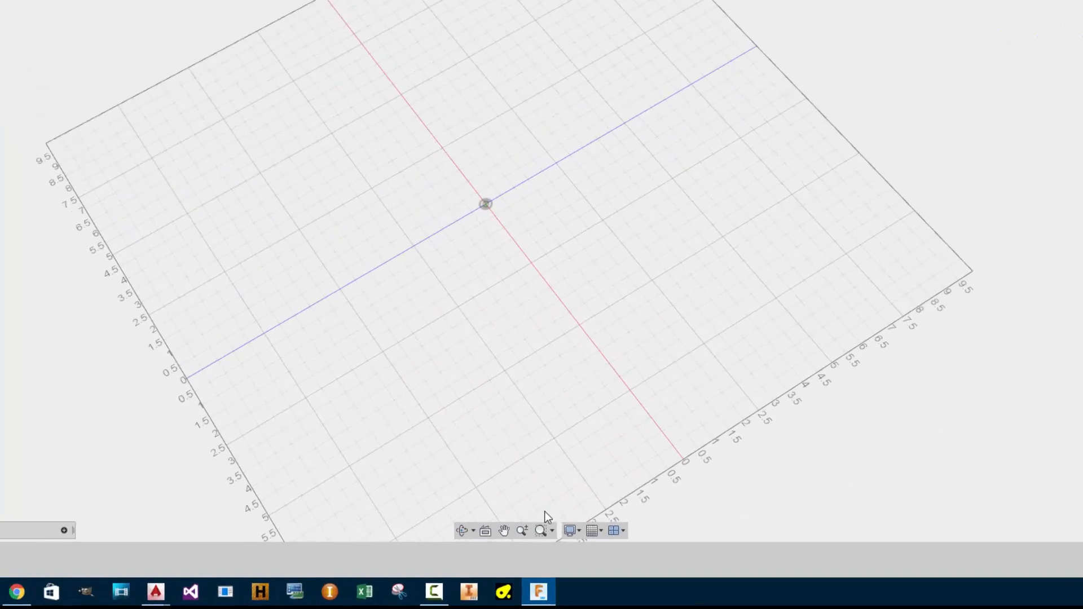
{"action": "left_click", "coordinate": [569, 530]}
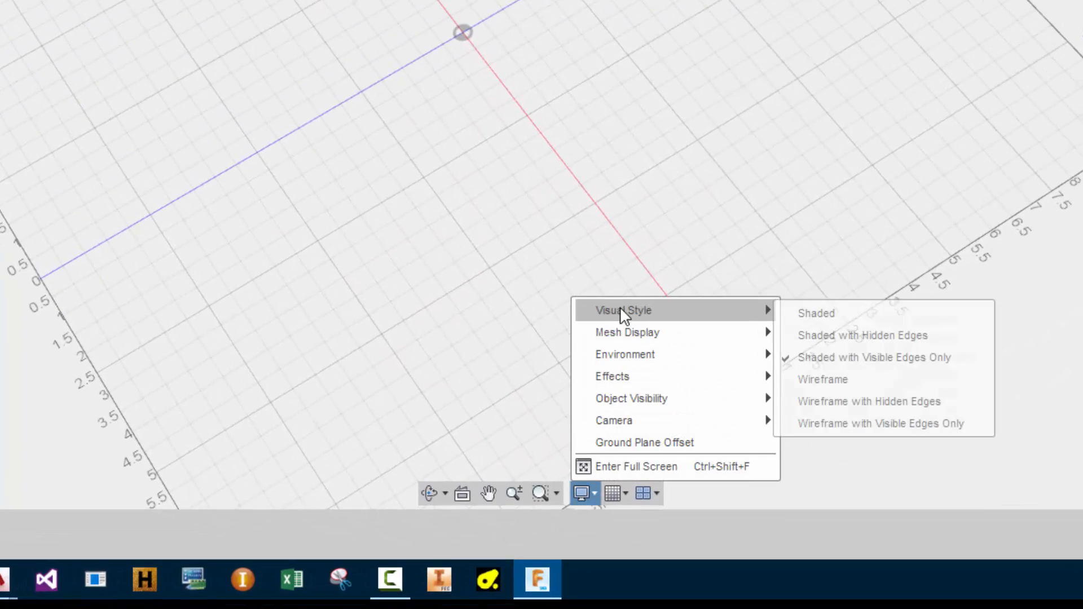
{"action": "mouse_move", "coordinate": [613, 419]}
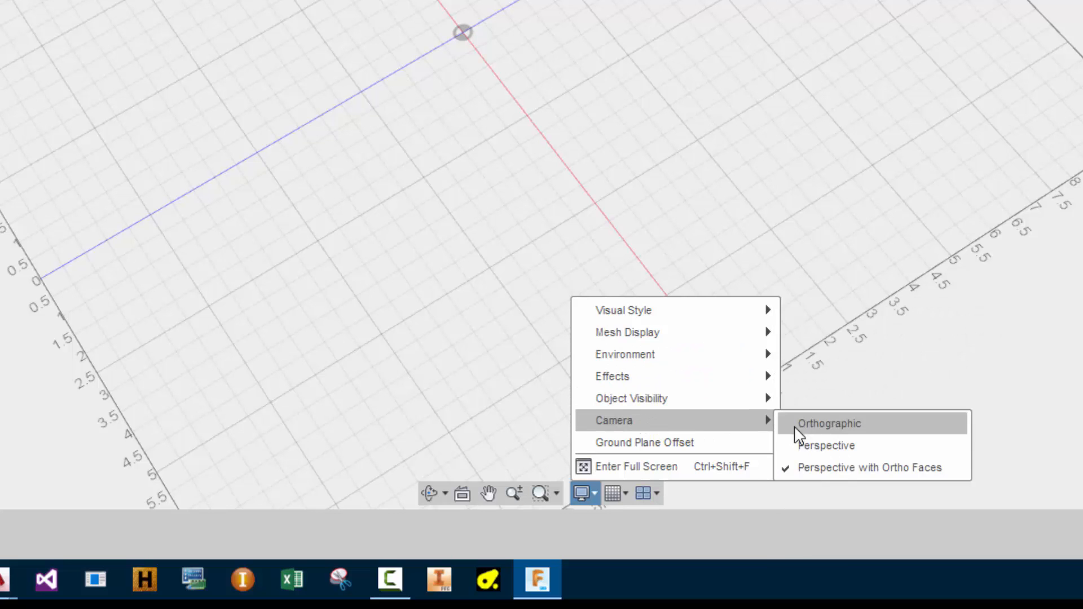
{"action": "left_click", "coordinate": [828, 423]}
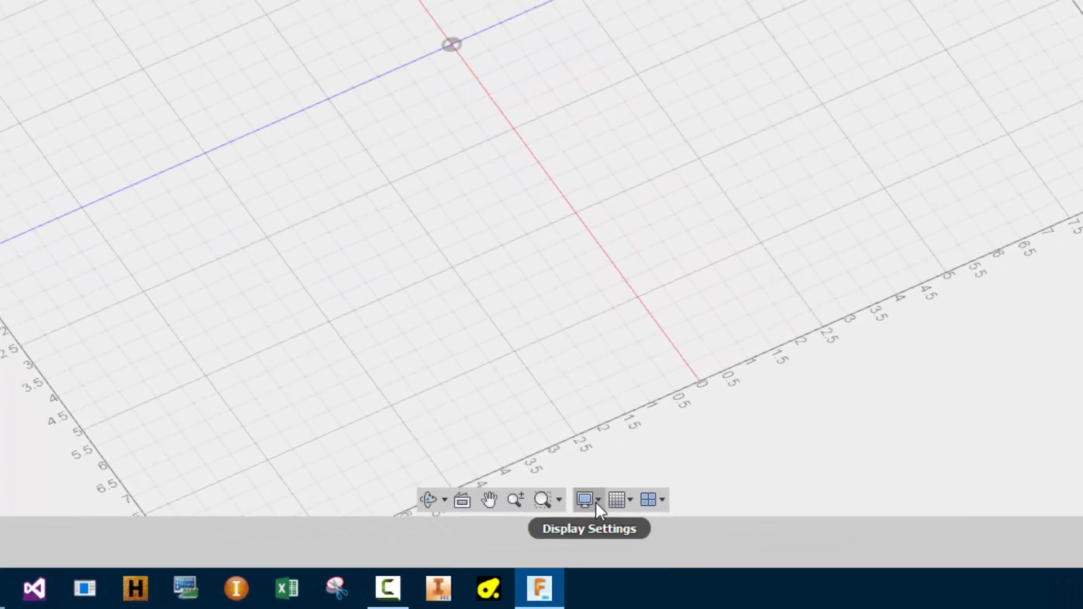
{"action": "left_click", "coordinate": [585, 500]}
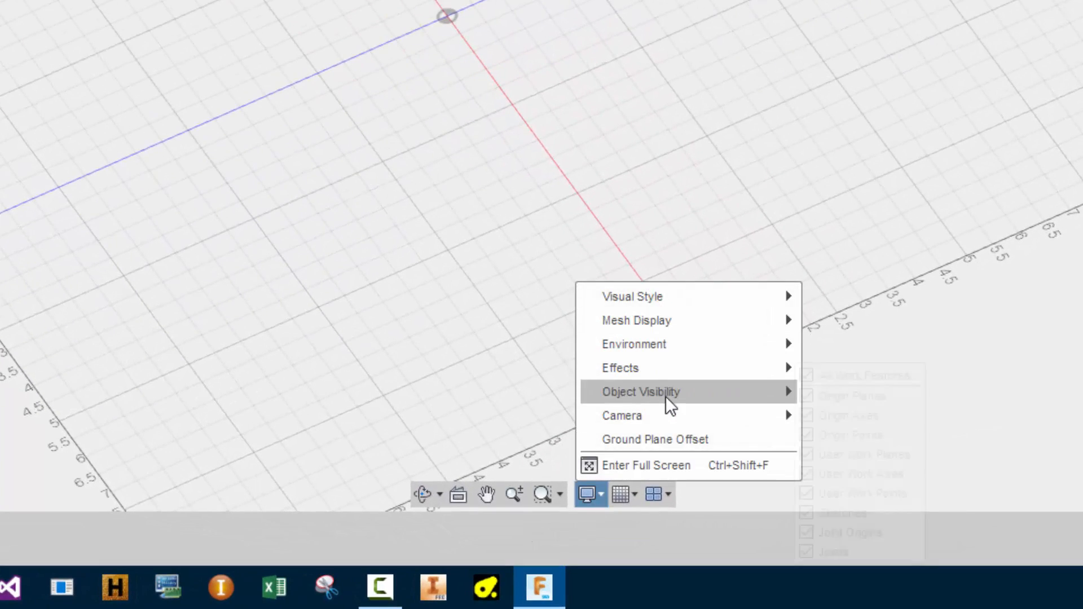
{"action": "mouse_move", "coordinate": [621, 415]}
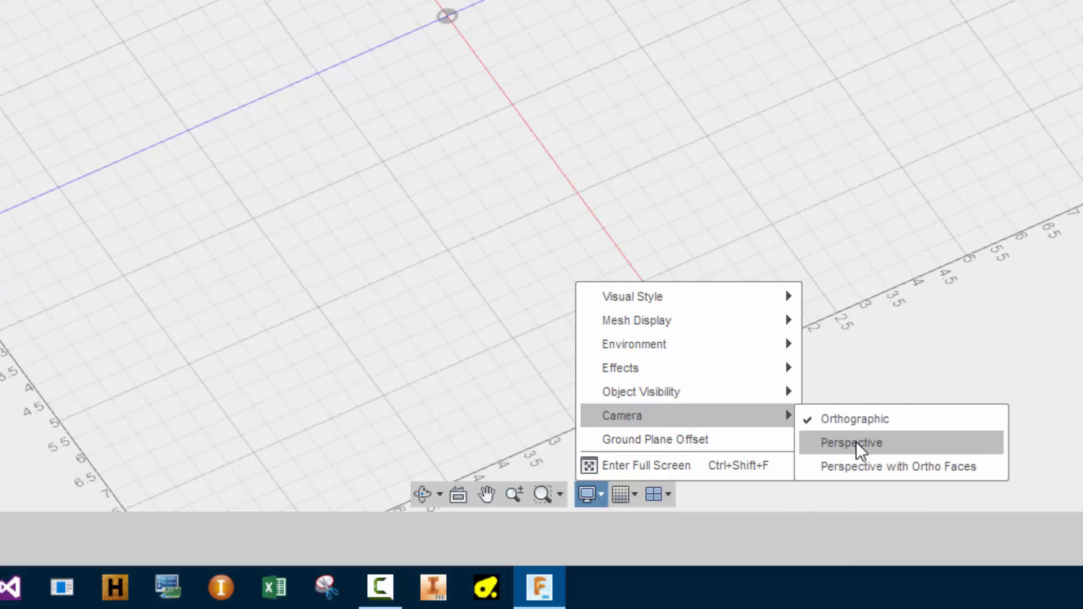
{"action": "left_click", "coordinate": [850, 443]}
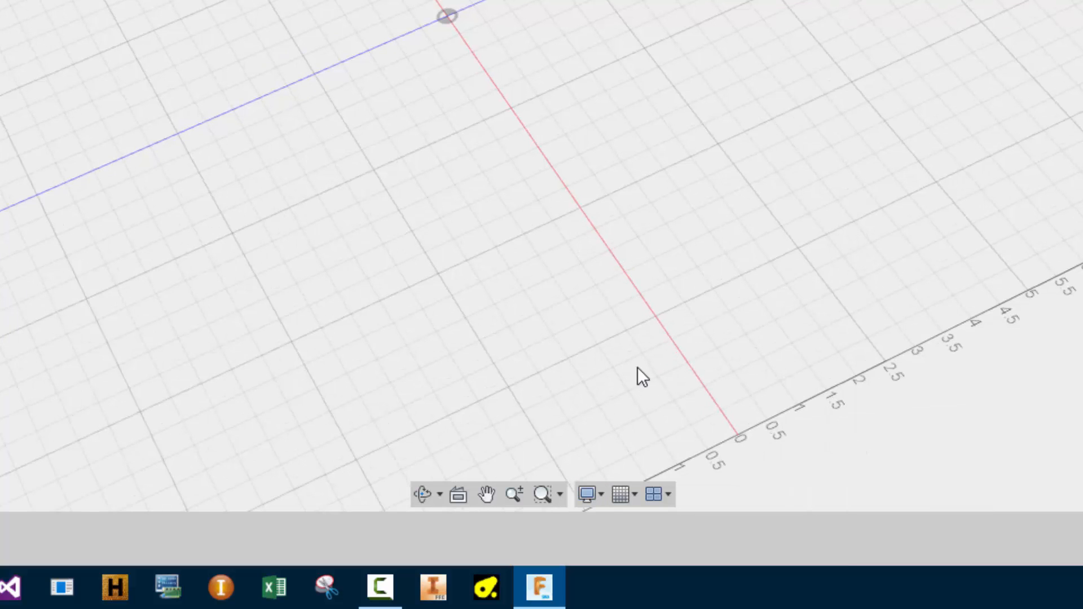
{"action": "left_click", "coordinate": [587, 493]}
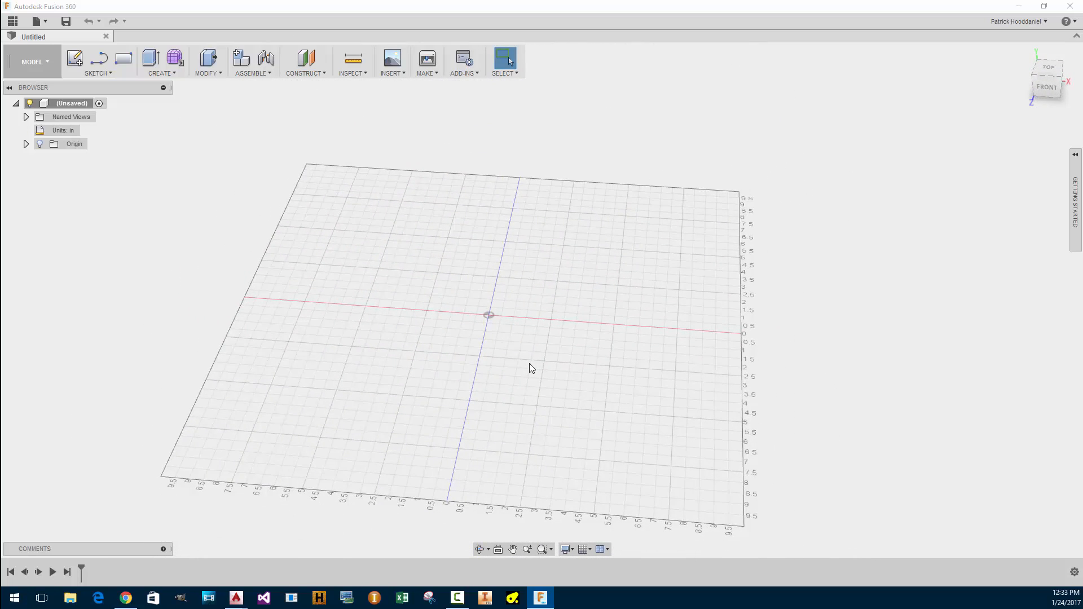
{"action": "mouse_move", "coordinate": [523, 370]}
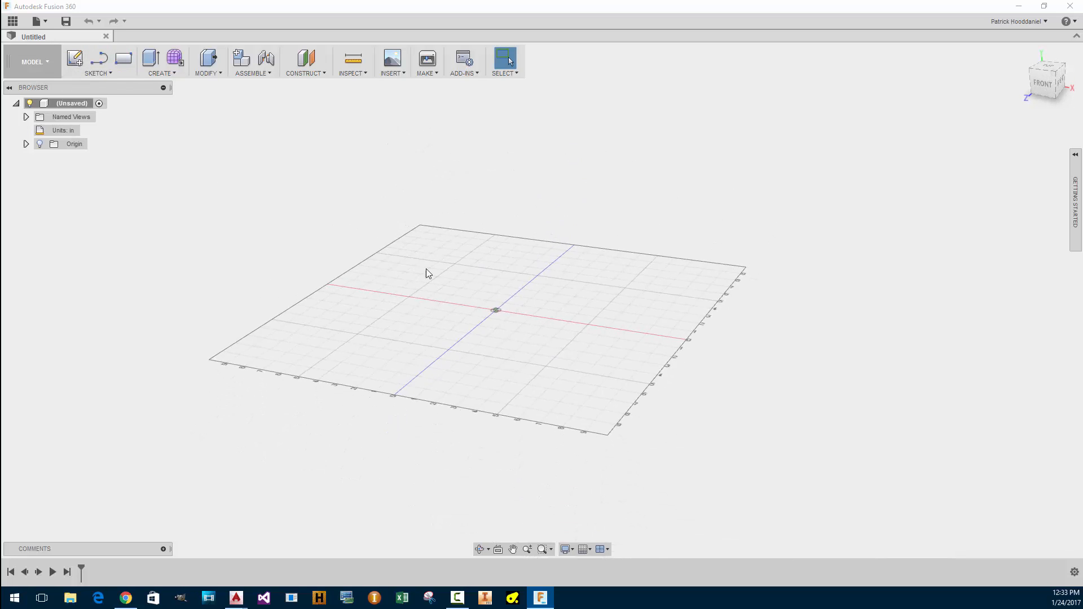
{"action": "left_click", "coordinate": [97, 73]}
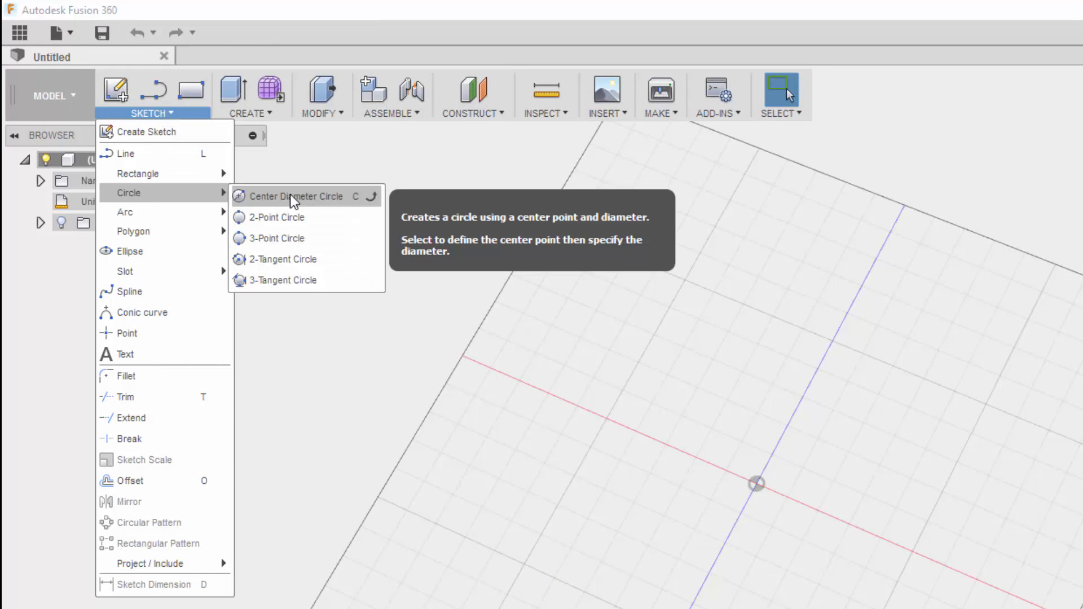
{"action": "mouse_move", "coordinate": [265, 203]}
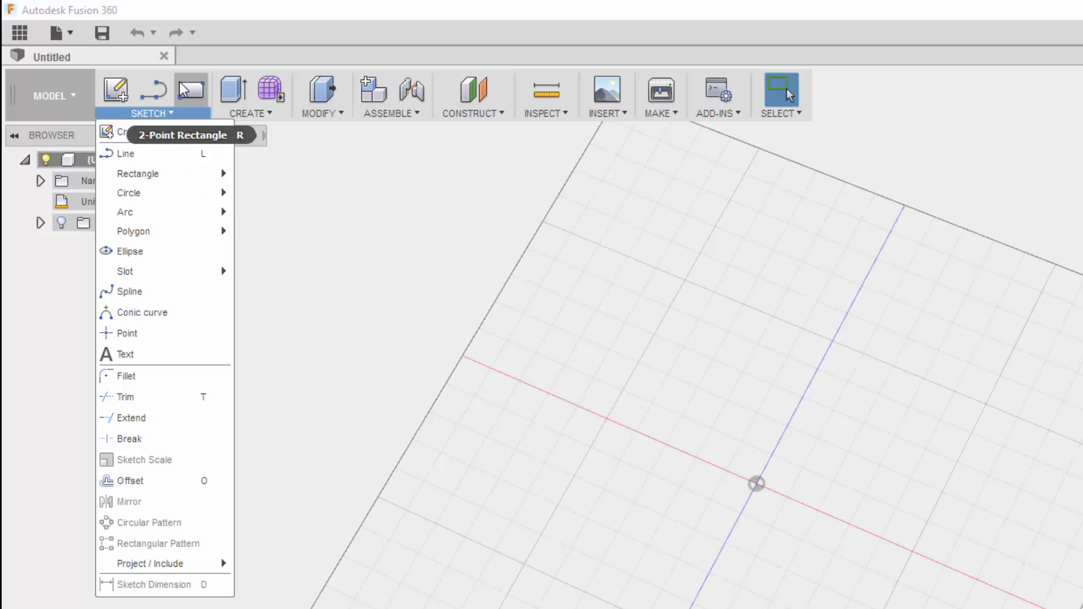
{"action": "mouse_move", "coordinate": [182, 150]}
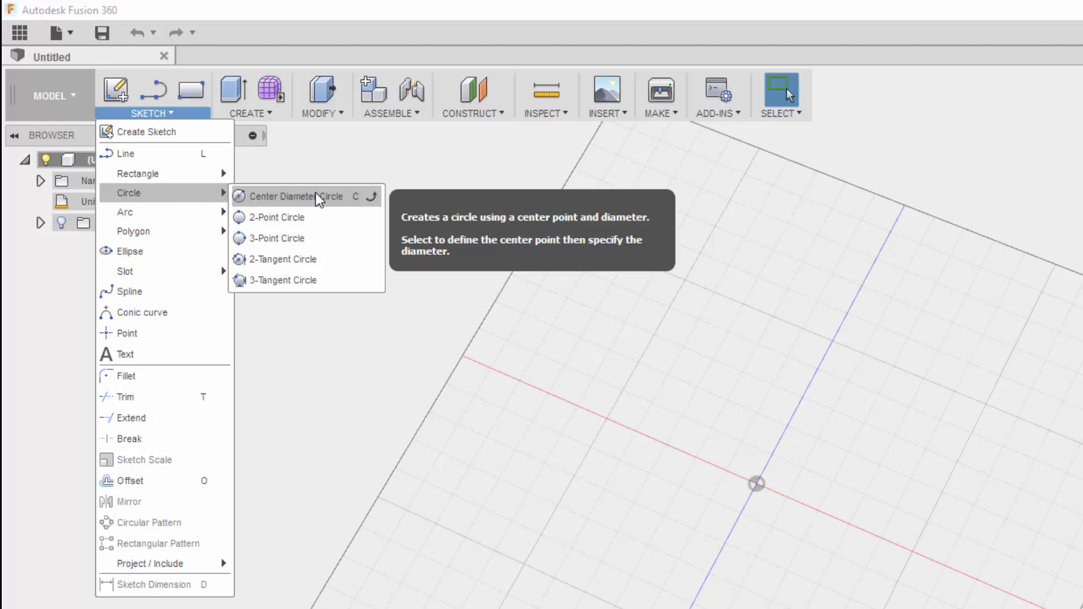
{"action": "mouse_move", "coordinate": [274, 238]}
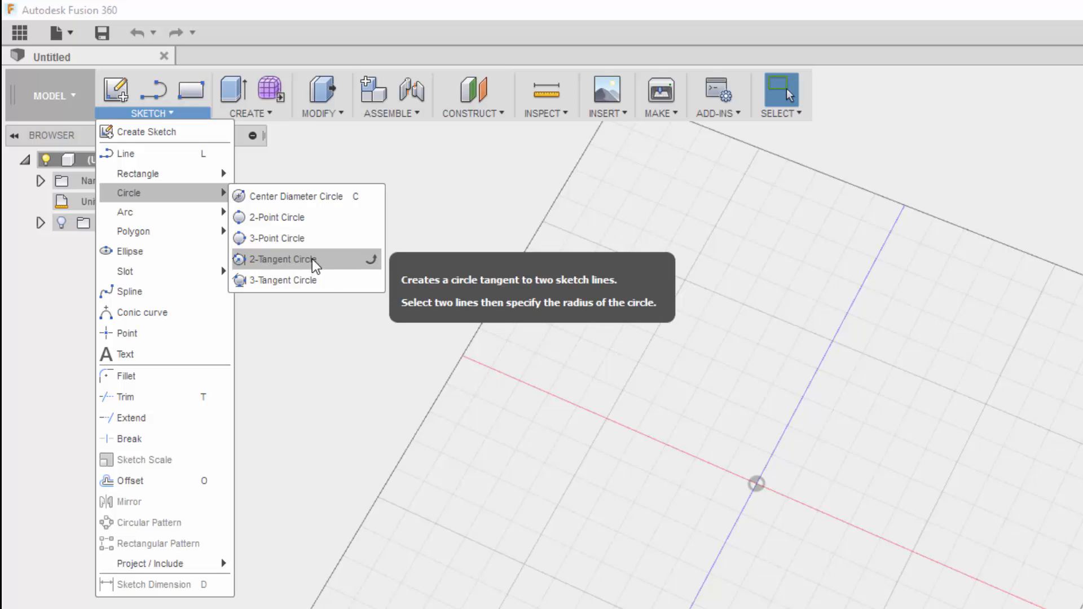
{"action": "mouse_move", "coordinate": [304, 200]}
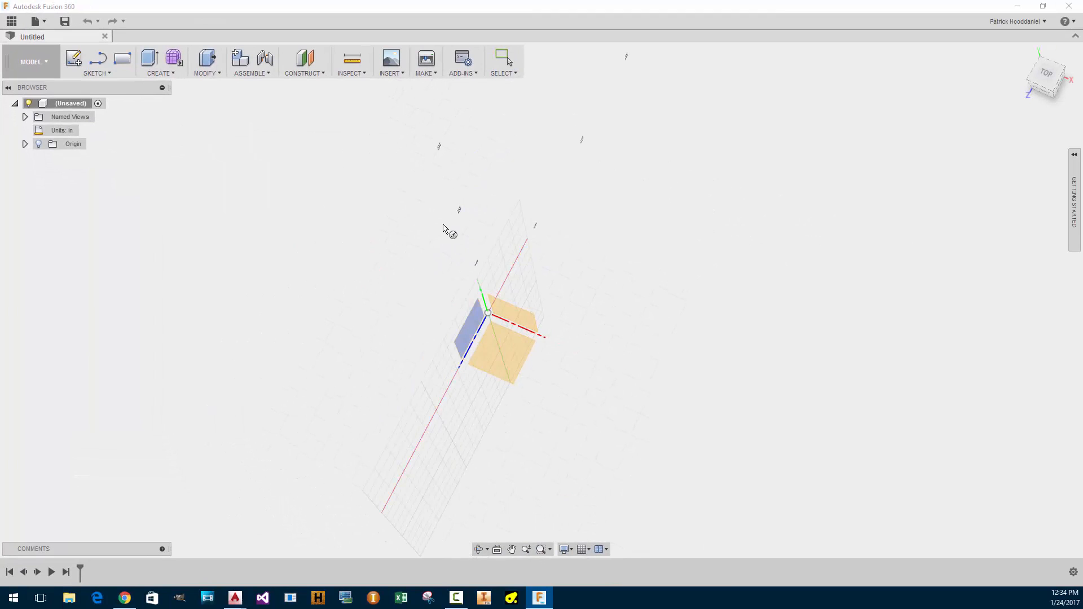
{"action": "mouse_move", "coordinate": [406, 282]}
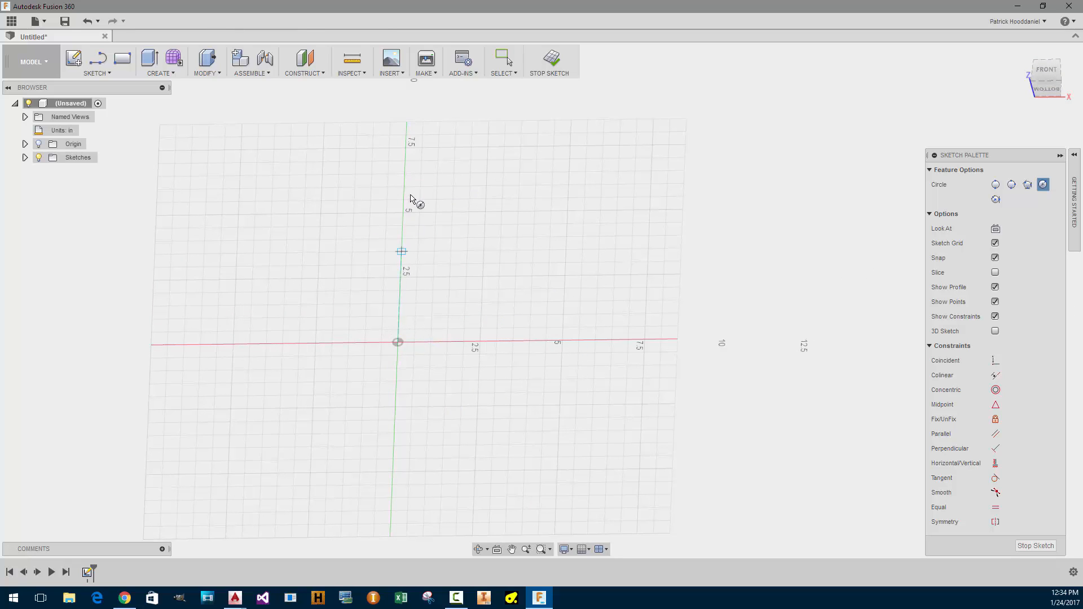
{"action": "mouse_move", "coordinate": [565, 293]}
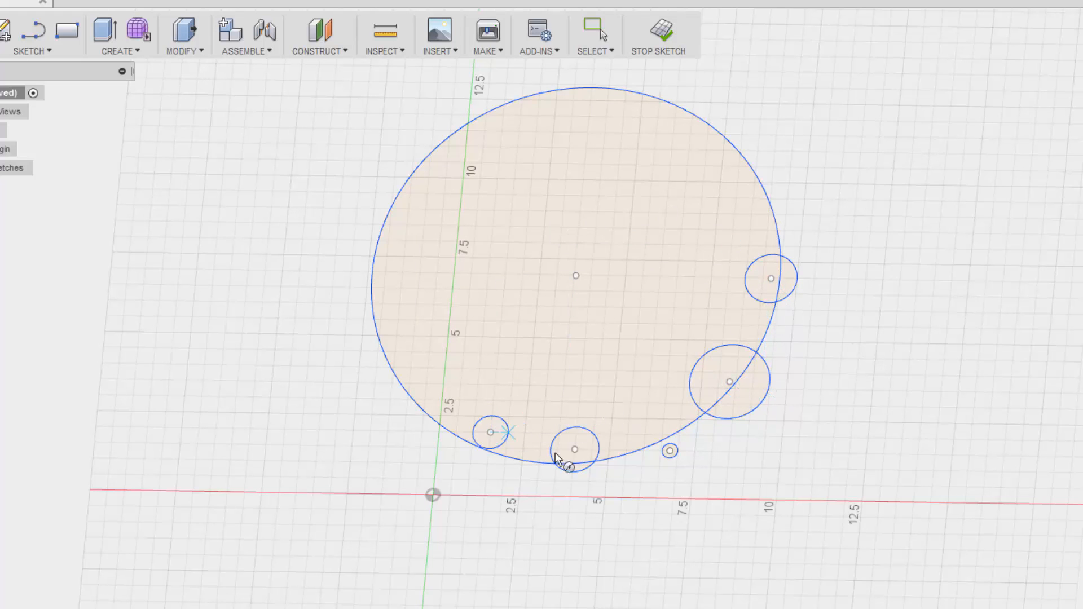
{"action": "mouse_move", "coordinate": [731, 269]}
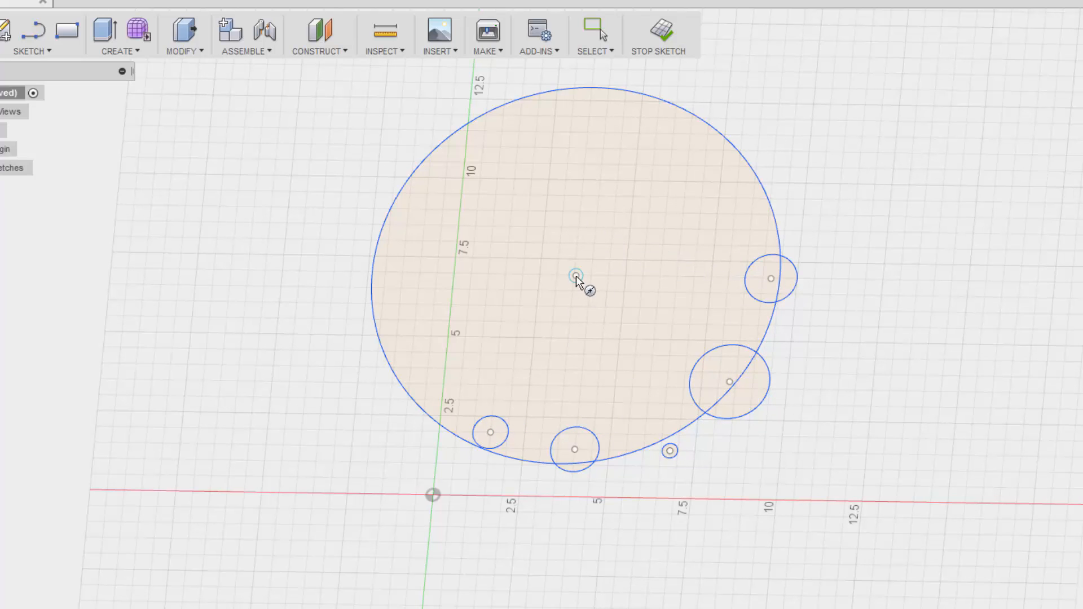
- Draw a larger and a smaller circle around the shared center
{"action": "left_click_drag", "start_coordinate": [573, 273], "coordinate": [722, 452]}
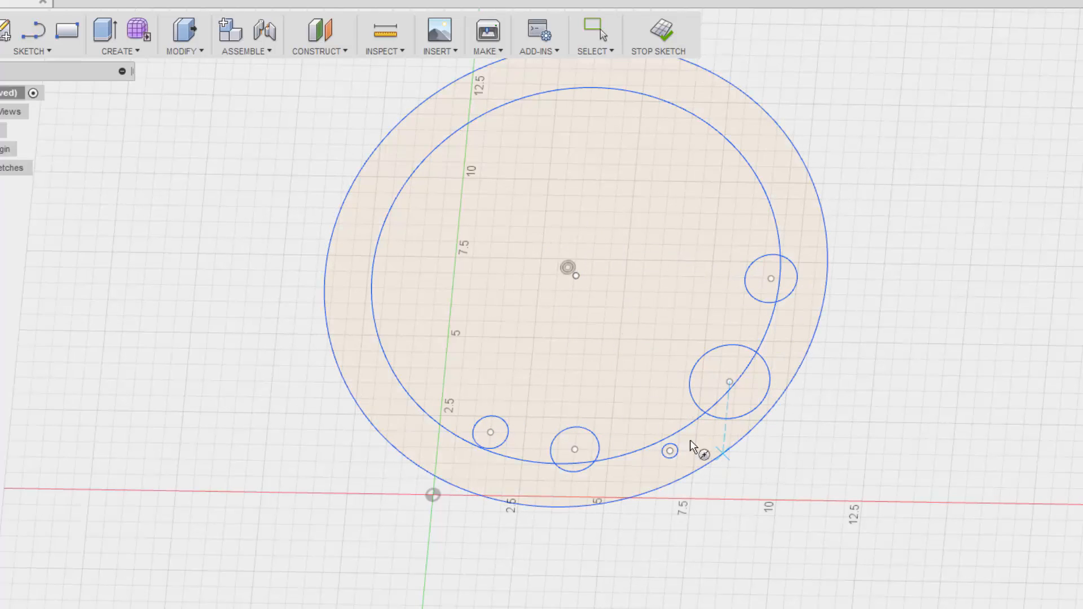
{"action": "left_click_drag", "start_coordinate": [575, 269], "coordinate": [639, 362]}
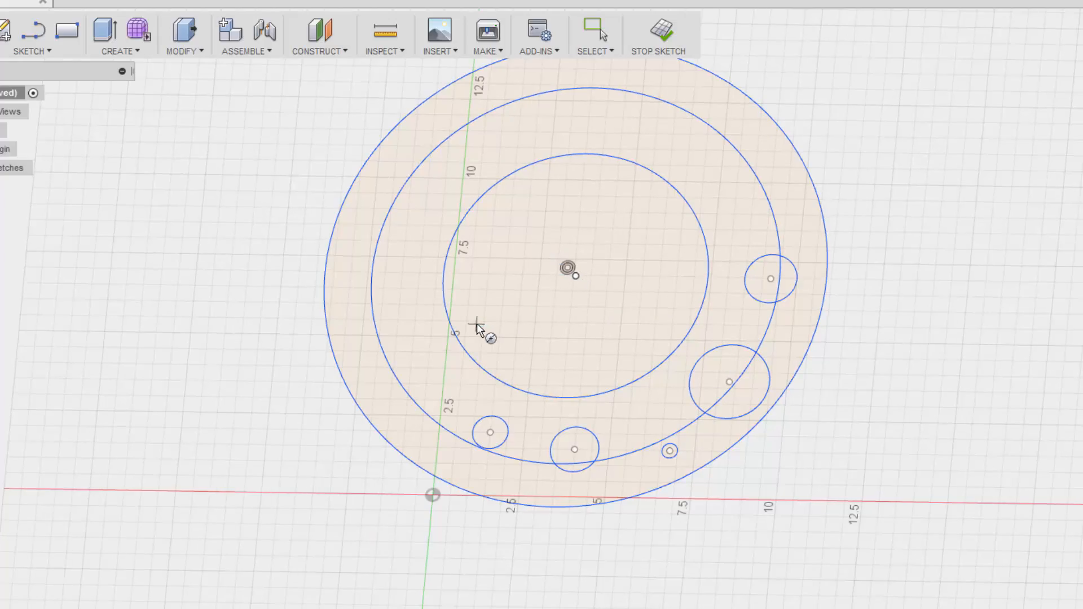
{"action": "scroll", "scroll_direction": "up", "scroll_amount": 3}
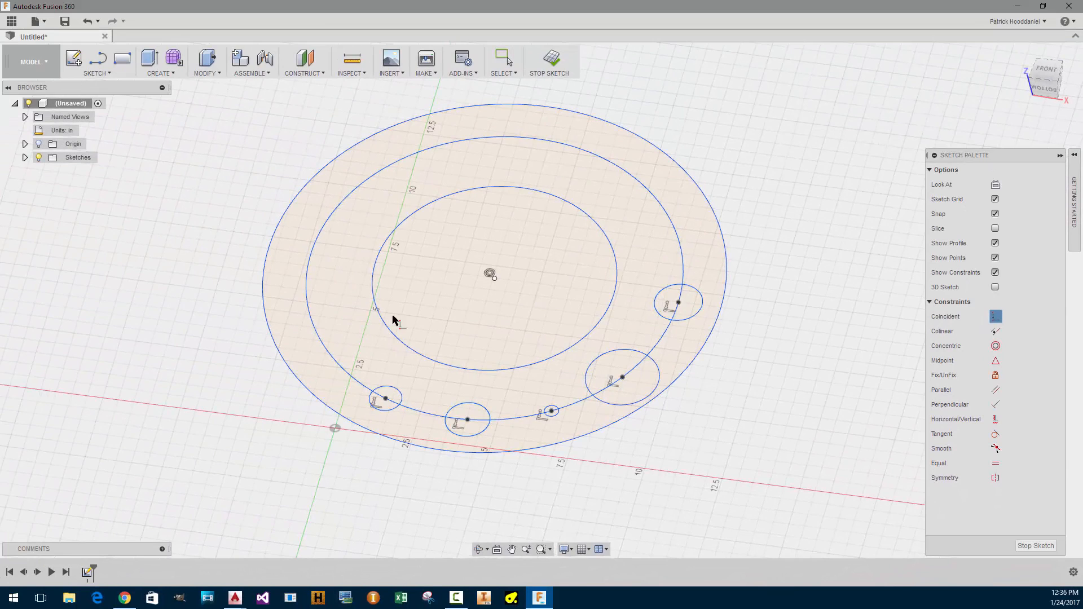
{"action": "mouse_move", "coordinate": [347, 268]}
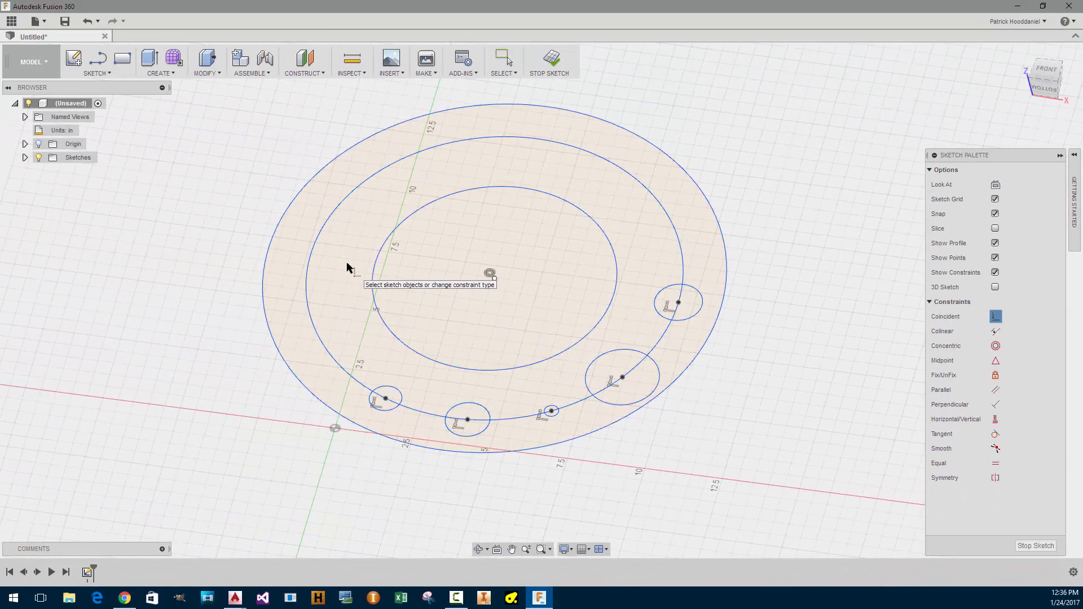
{"action": "mouse_move", "coordinate": [404, 390]}
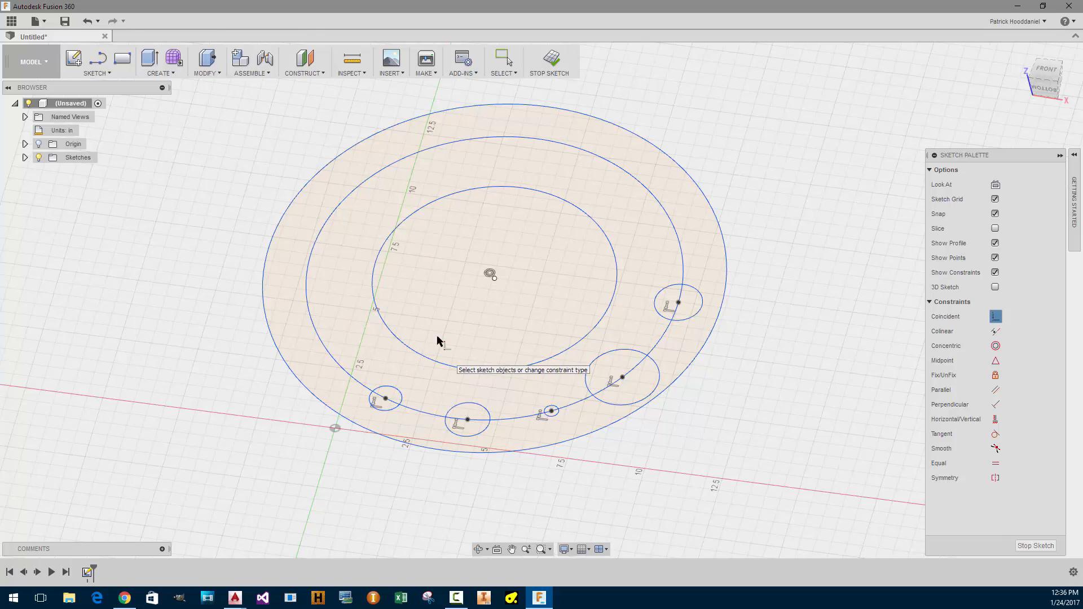
{"action": "mouse_move", "coordinate": [161, 53]}
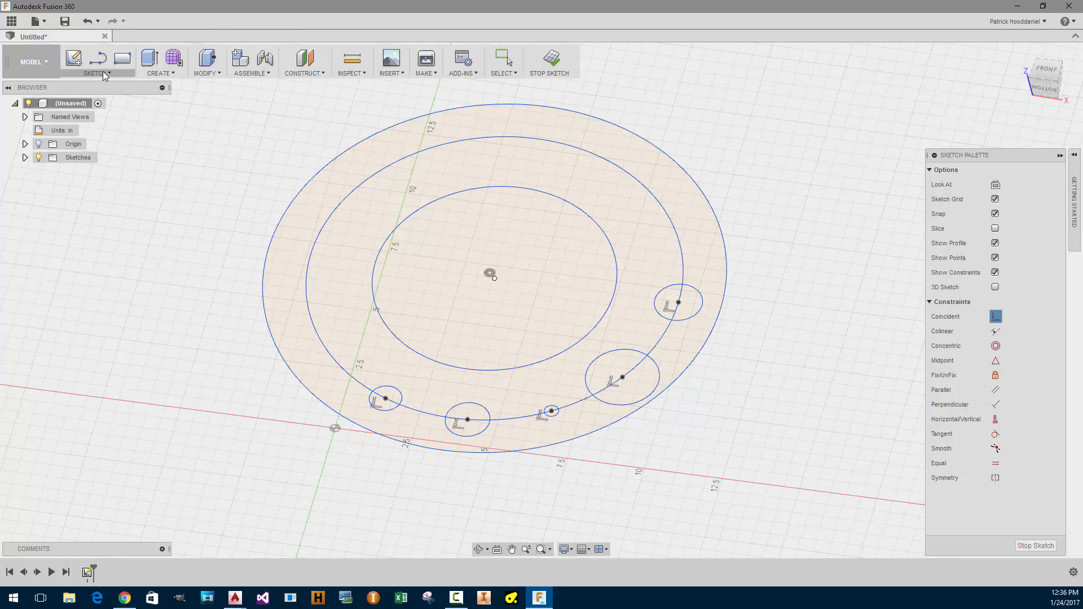
{"action": "left_click", "coordinate": [159, 62]}
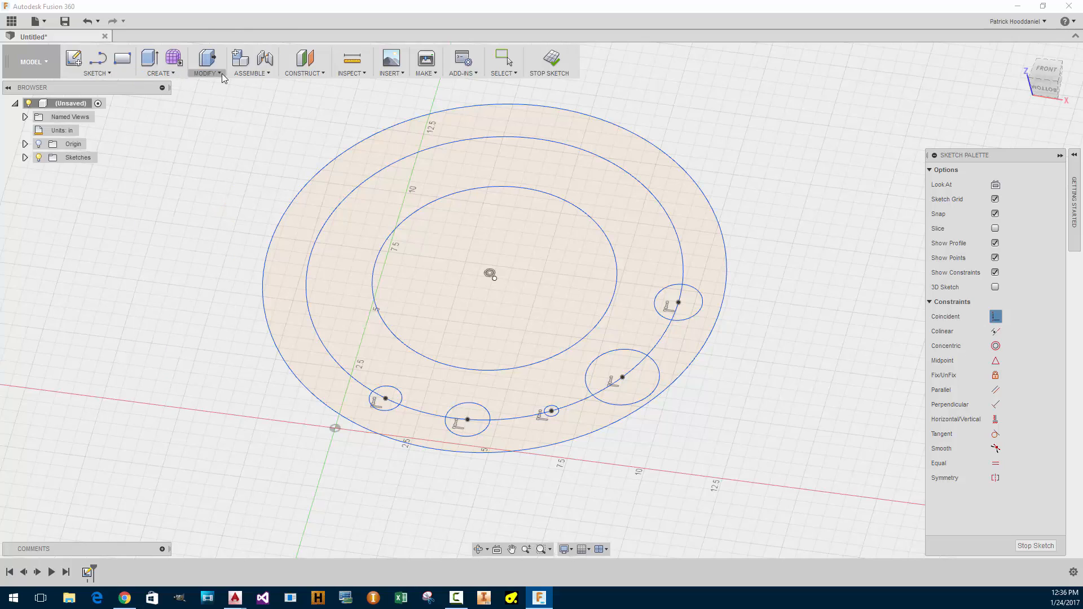
{"action": "mouse_move", "coordinate": [110, 74]}
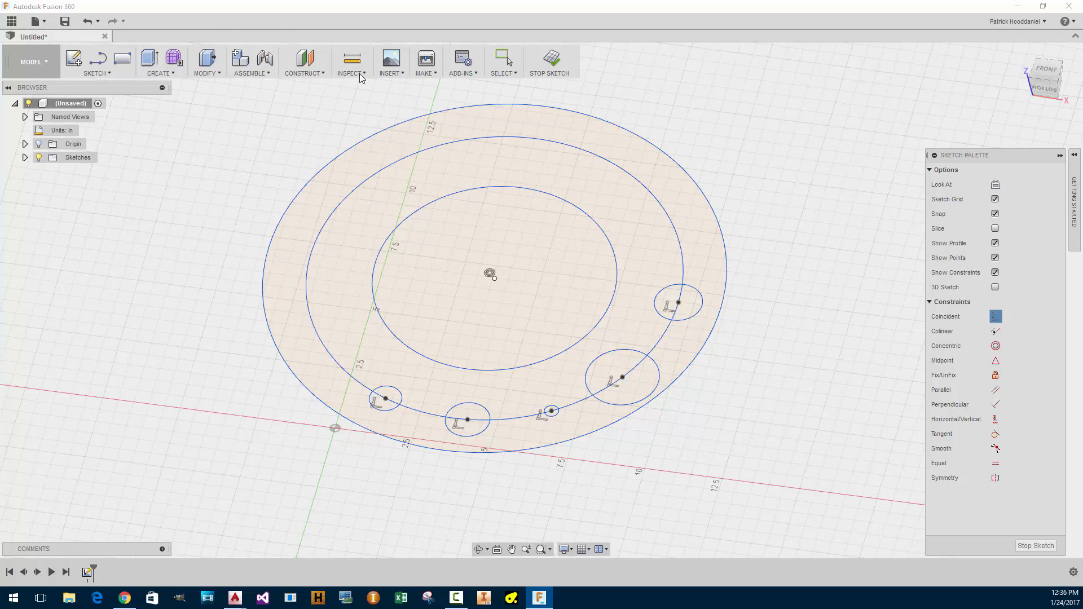
{"action": "left_click", "coordinate": [425, 61]}
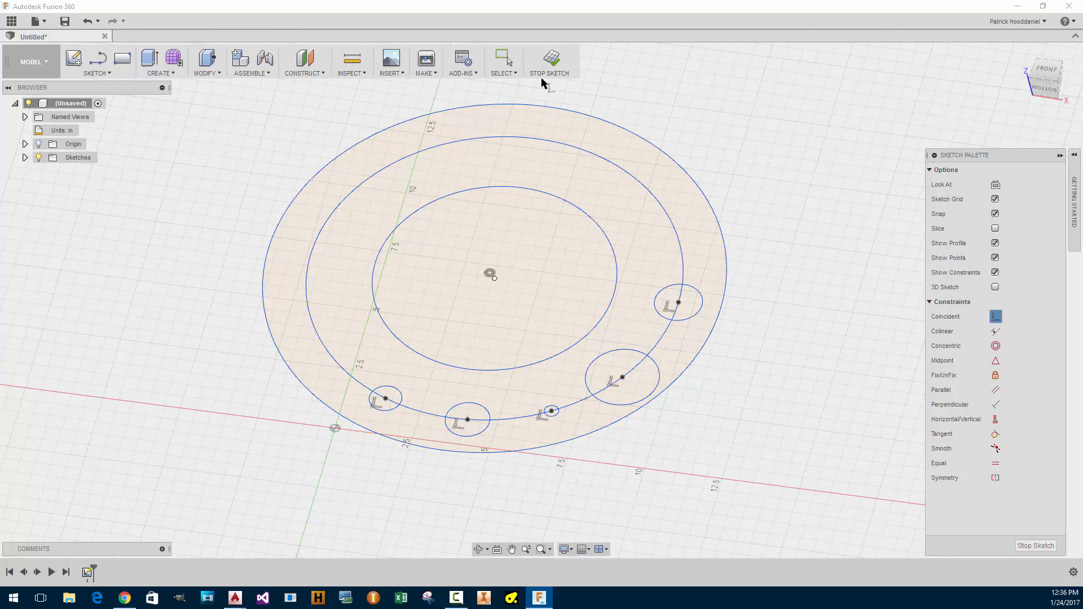
{"action": "left_click", "coordinate": [503, 62]}
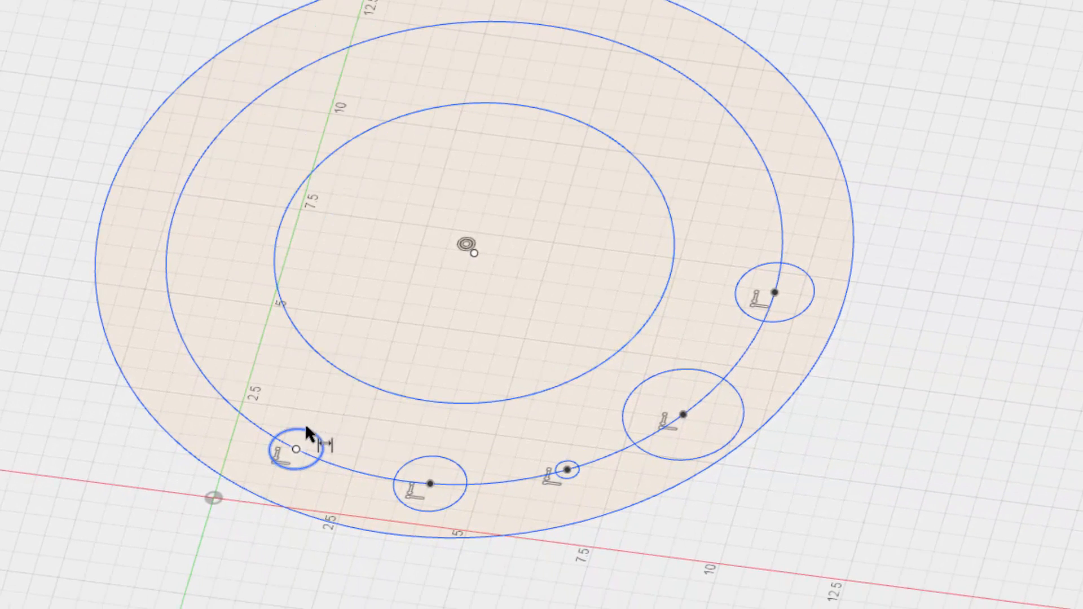
- Place Ø0.25 diameter dimensions on the leftmost and next small circles
{"action": "left_click", "coordinate": [295, 450]}
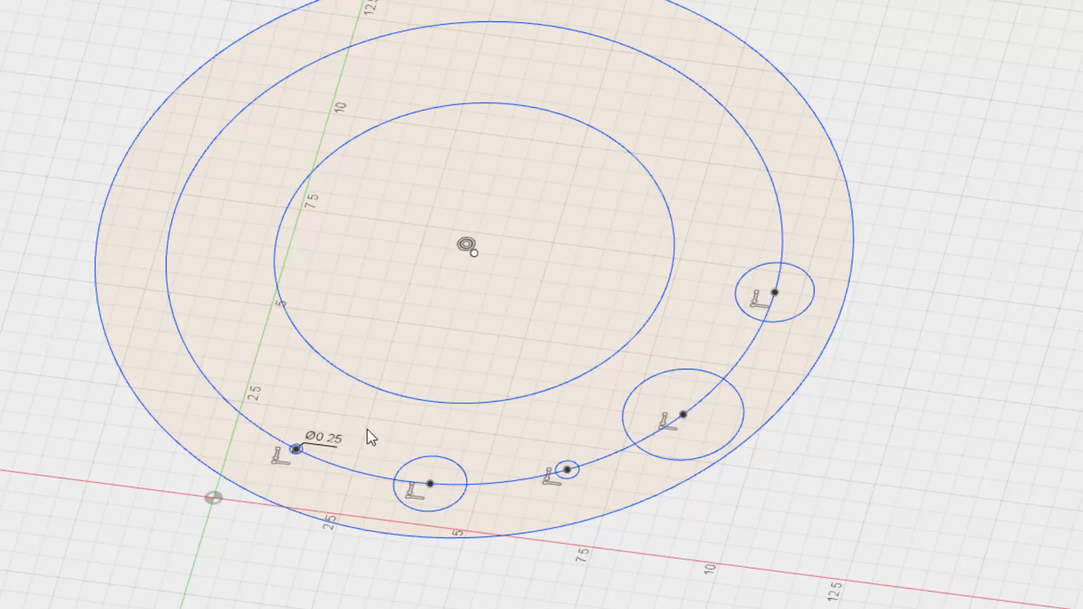
{"action": "left_click", "coordinate": [422, 483]}
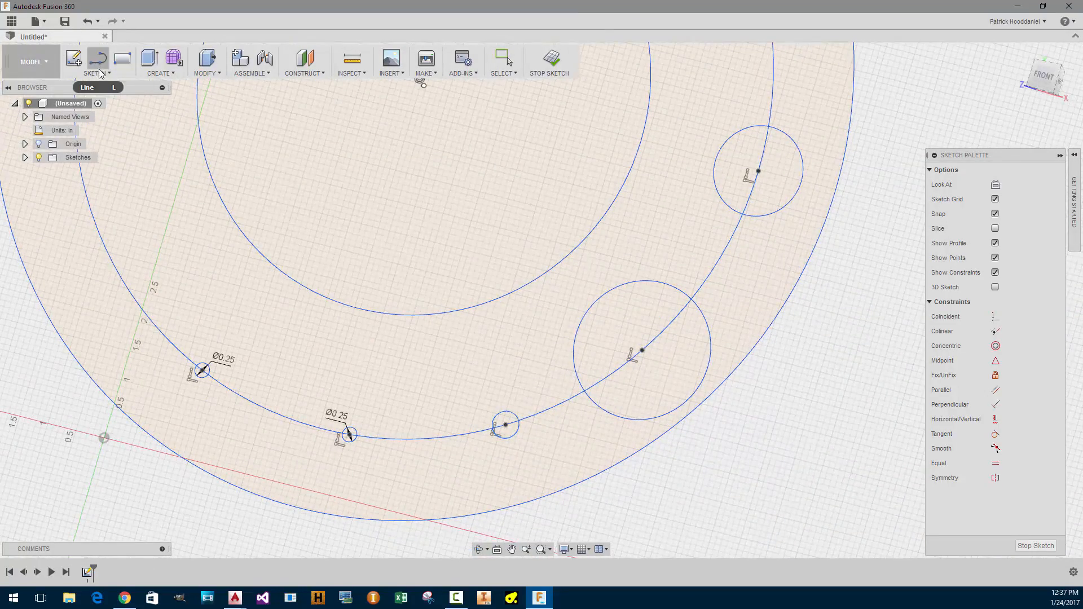
{"action": "left_click", "coordinate": [94, 62]}
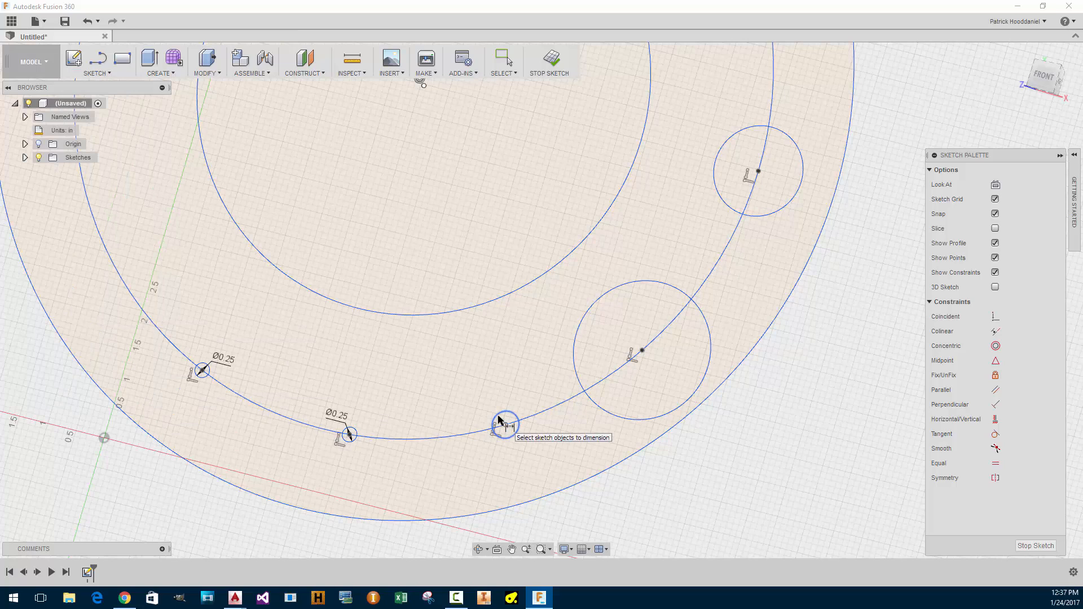
{"action": "left_click", "coordinate": [505, 424]}
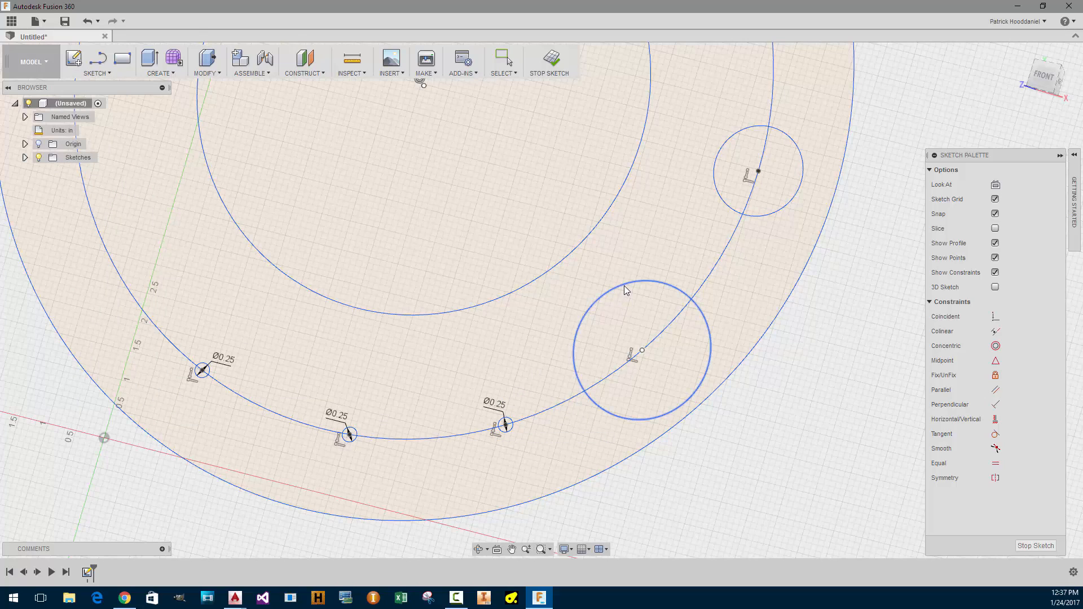
{"action": "left_click", "coordinate": [643, 348]}
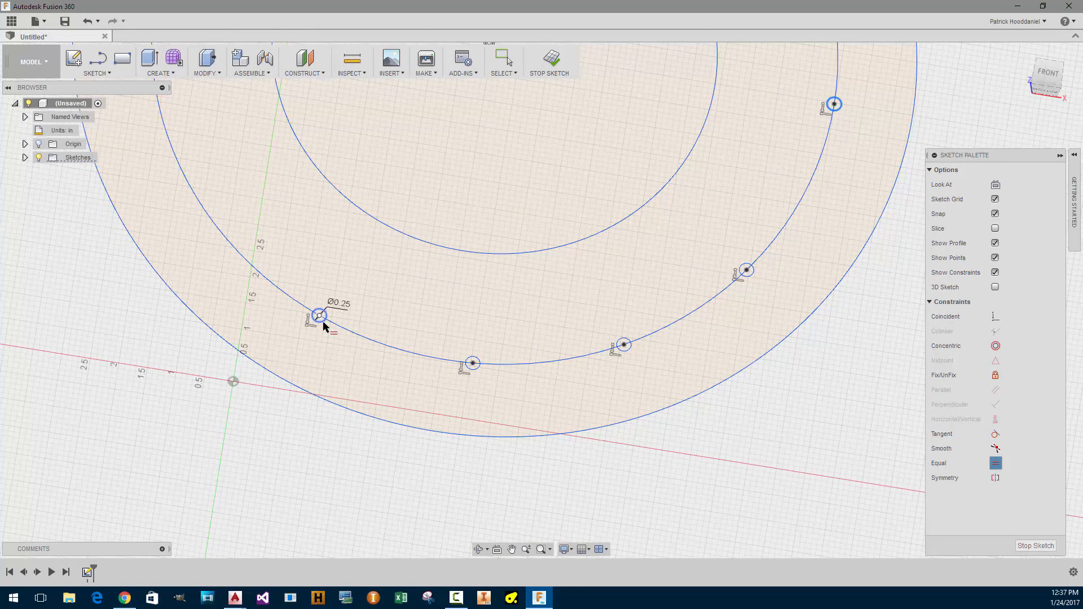
- Apply the Equal constraint to a small circle, then double-click a diameter dimension
{"action": "left_click", "coordinate": [471, 363]}
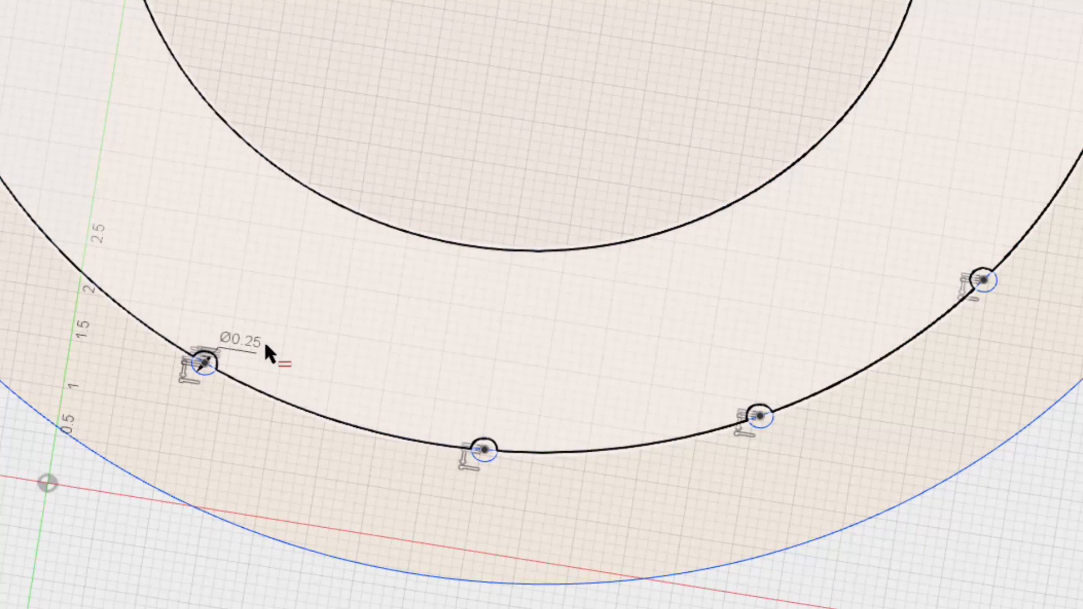
{"action": "double_click", "coordinate": [234, 360]}
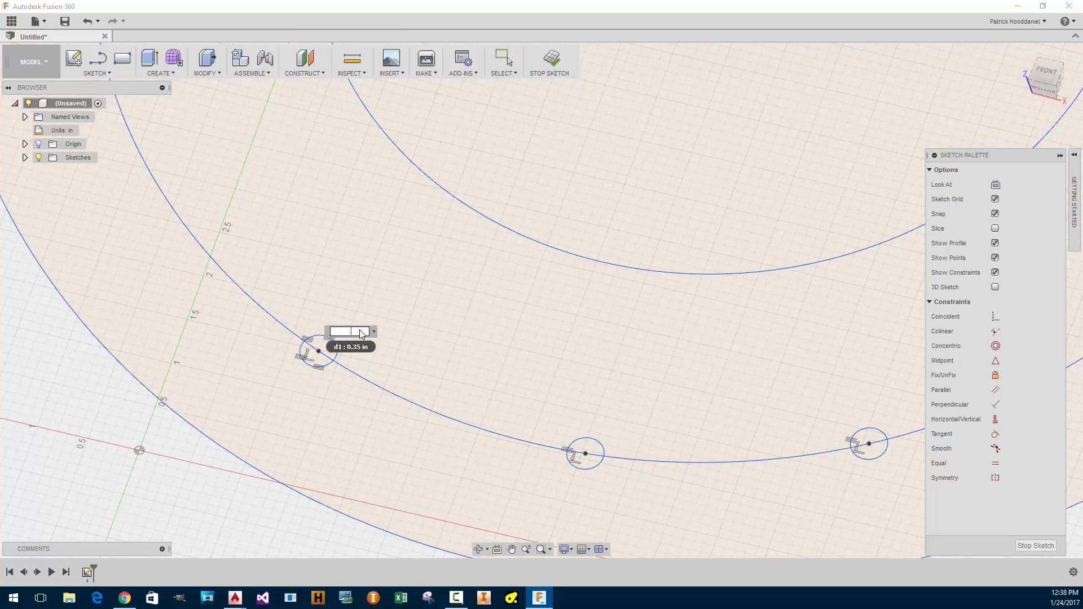
- Enter .27 as the small circles' new diameter value
{"action": "type", "text": "2"}
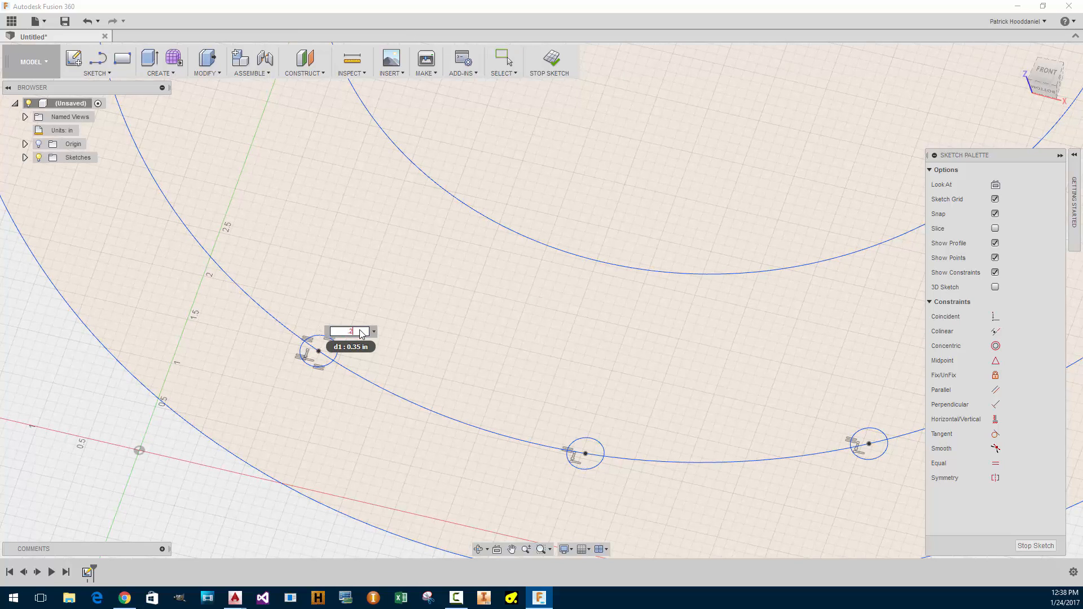
{"action": "type", "text": "27"}
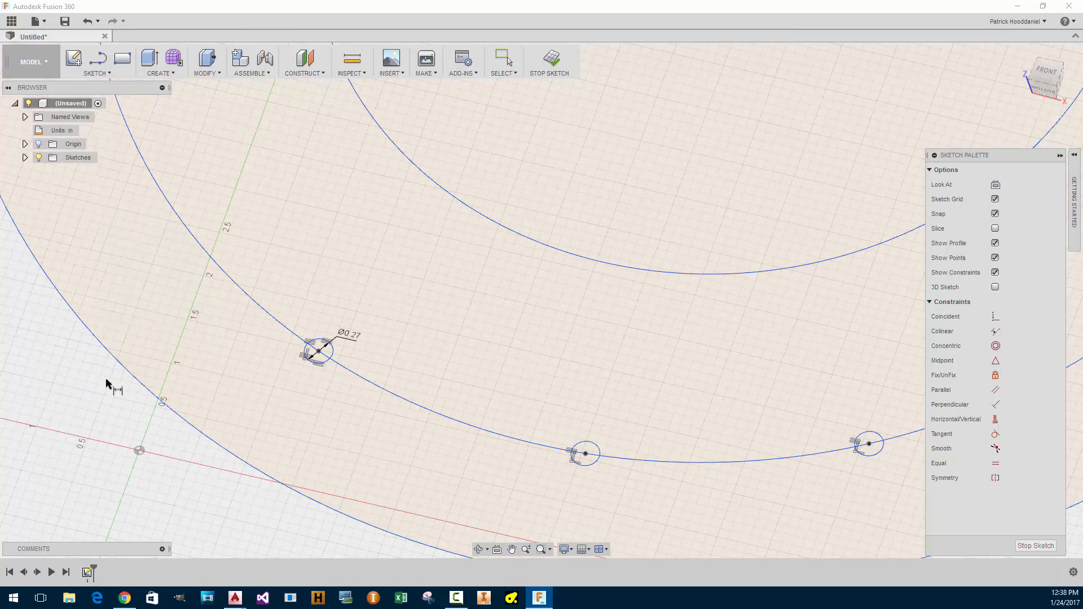
- Add an aligned 2.379 dimension between the first two circle centers
{"action": "left_click", "coordinate": [95, 62]}
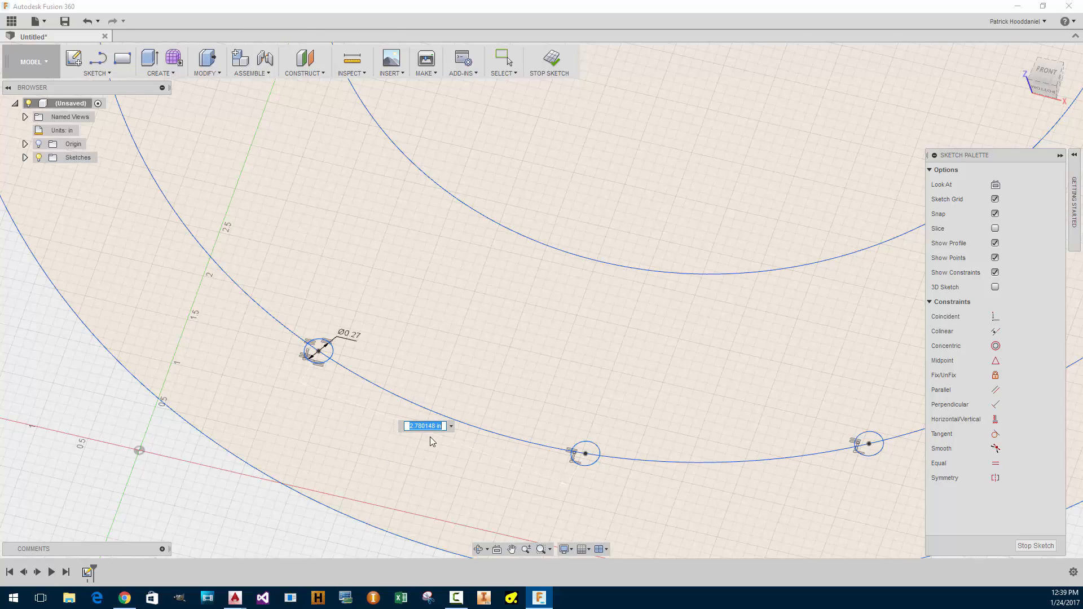
{"action": "type", "text": "2.37"}
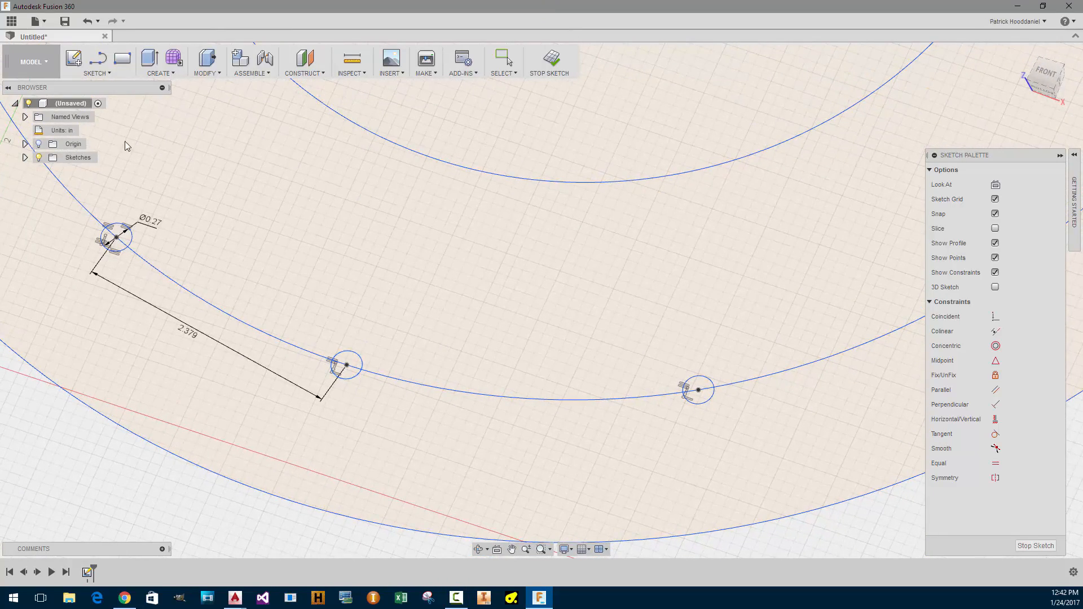
- Place an aligned dimension on the next pair, linked to the 2.379 spacing
{"action": "left_click", "coordinate": [96, 61]}
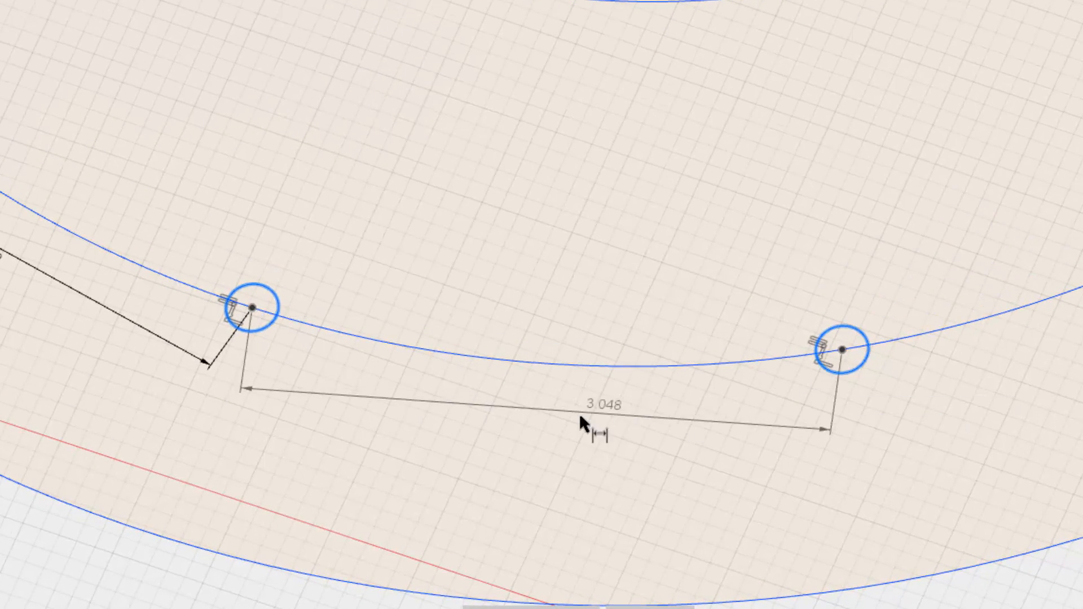
{"action": "left_click_drag", "start_coordinate": [582, 424], "coordinate": [383, 404]}
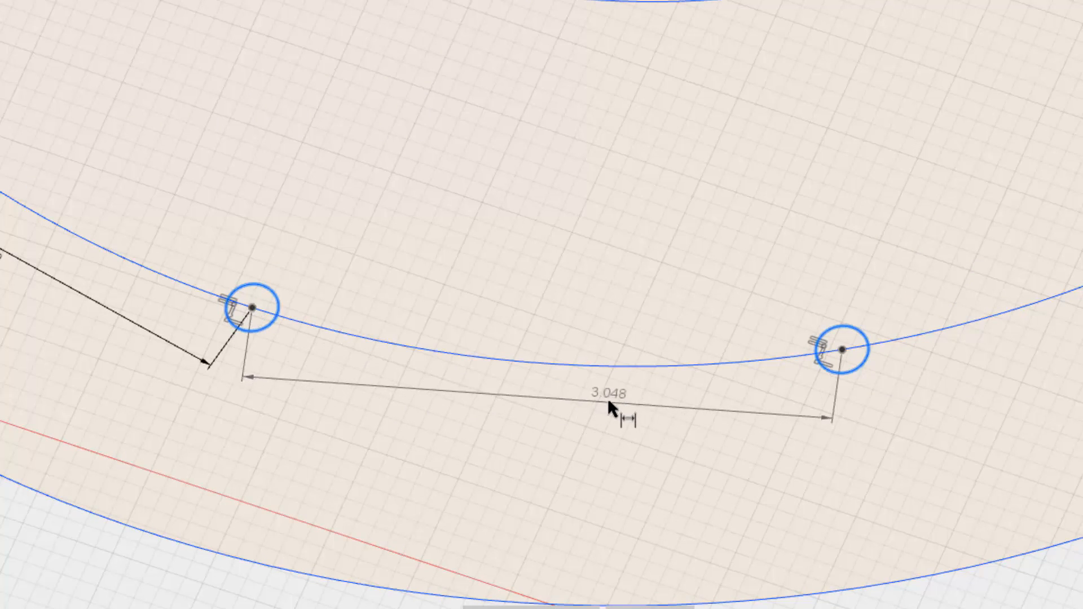
{"action": "left_click_drag", "start_coordinate": [612, 408], "coordinate": [829, 406]}
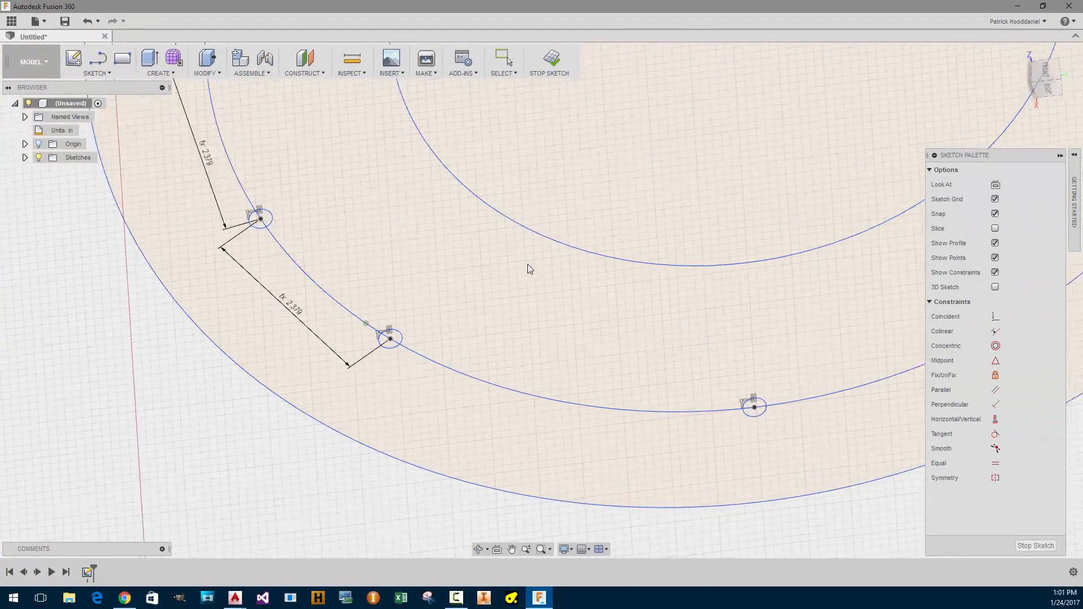
- Place a distance dimension, currently 4.361 in, across the third pair of circles
{"action": "left_click", "coordinate": [96, 62]}
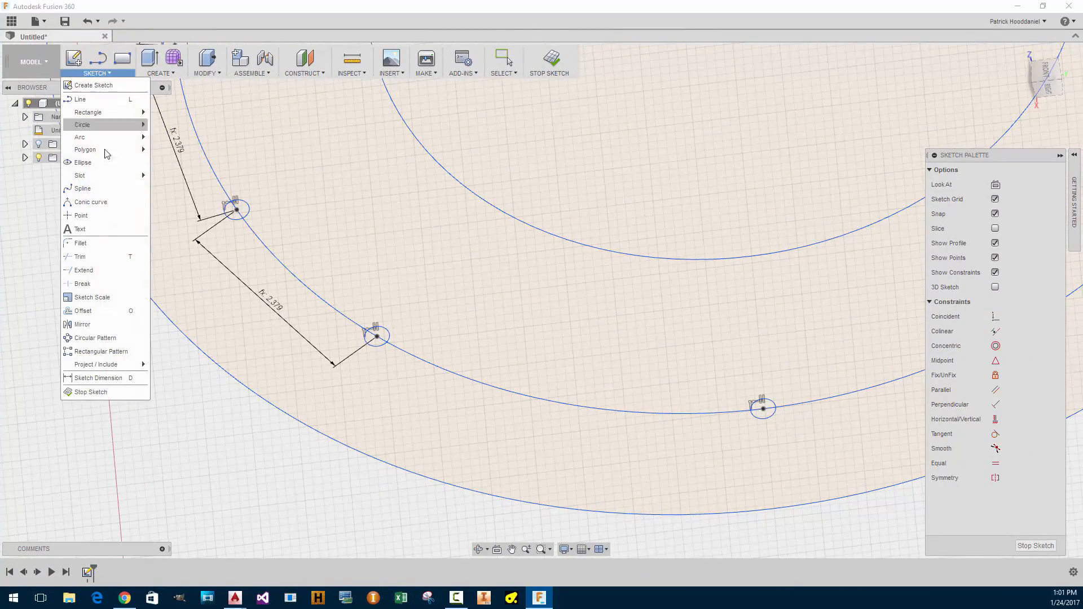
{"action": "left_click", "coordinate": [250, 61]}
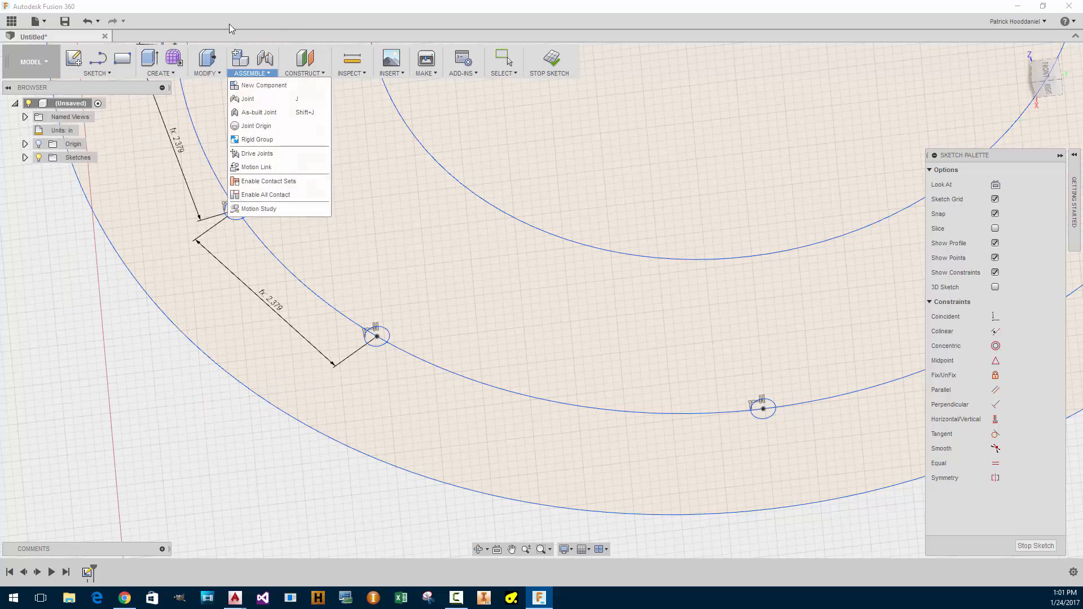
{"action": "left_click", "coordinate": [475, 330]}
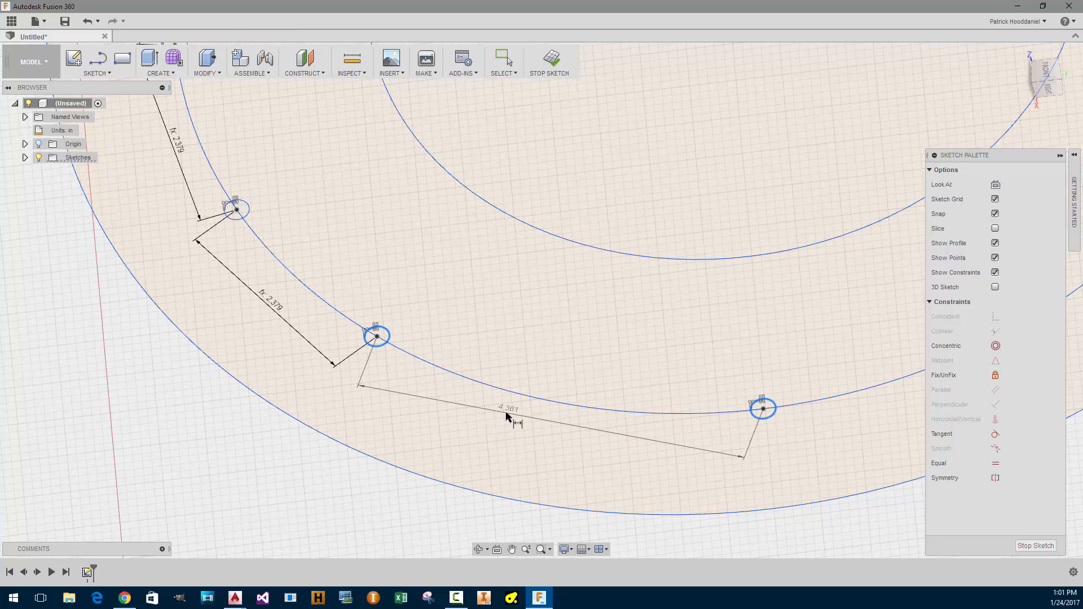
{"action": "left_click", "coordinate": [508, 408]}
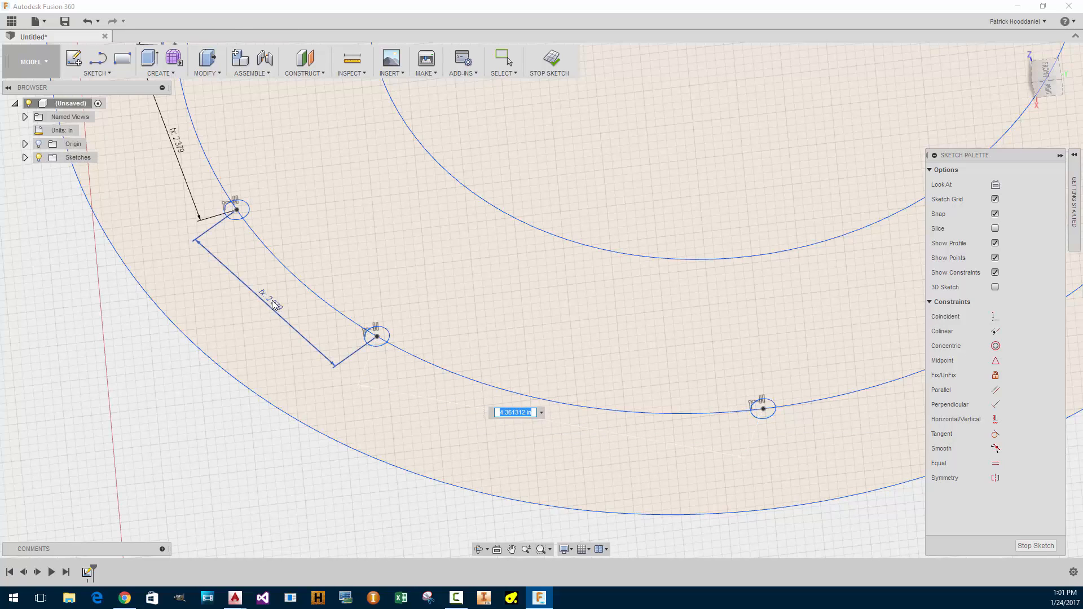